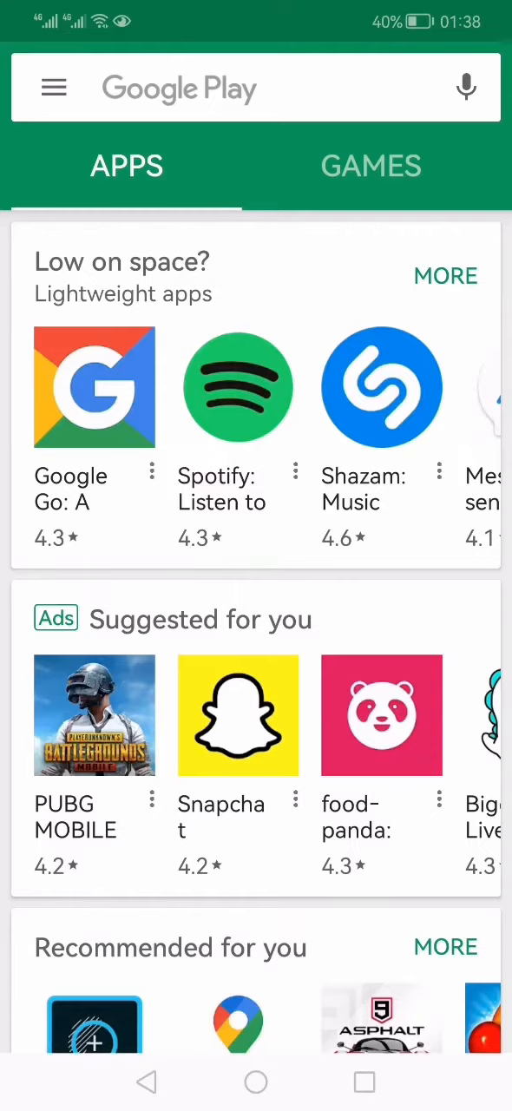
# Step: Install the Google app from Play Store and return to the home screen editing view
pyautogui.click(257, 86)
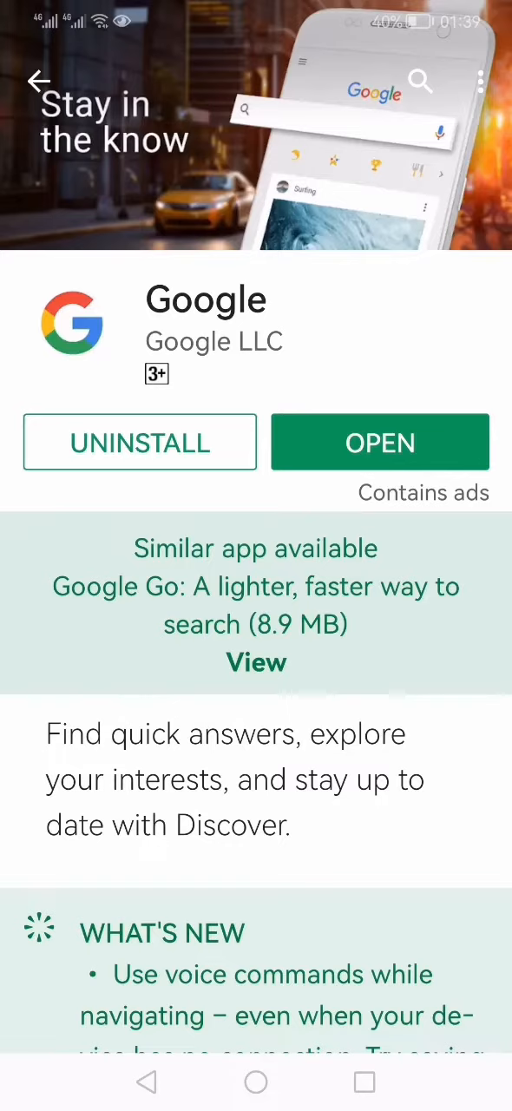
pyautogui.click(255, 1083)
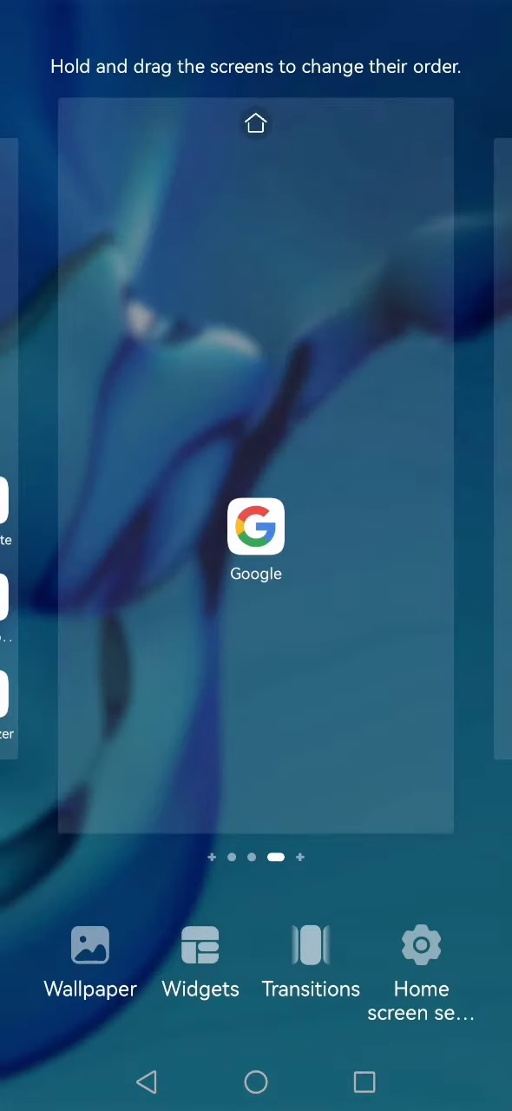
# Step: Show the widget picker and swipe the widget row left to the Google widget
pyautogui.click(200, 963)
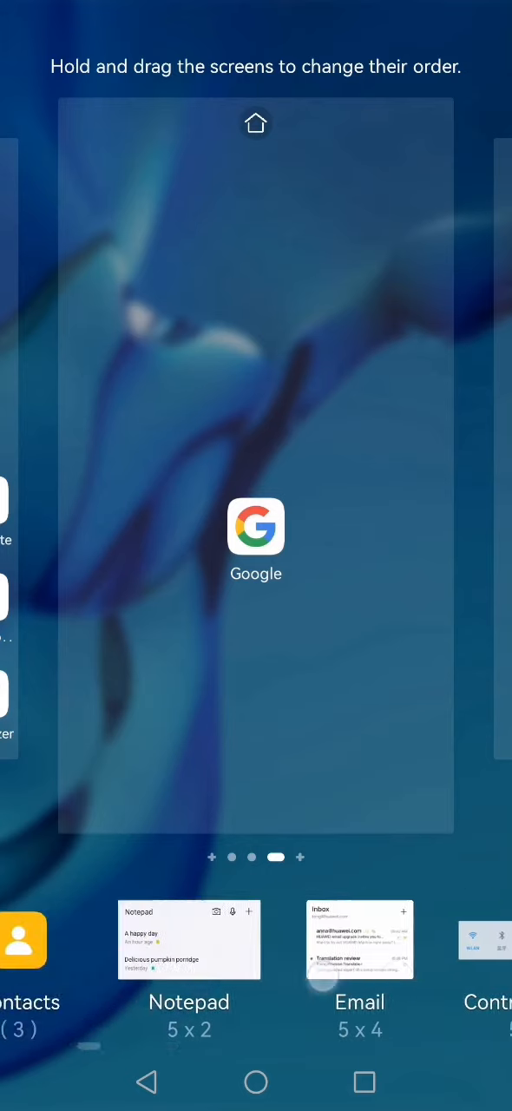
pyautogui.hscroll(-3)
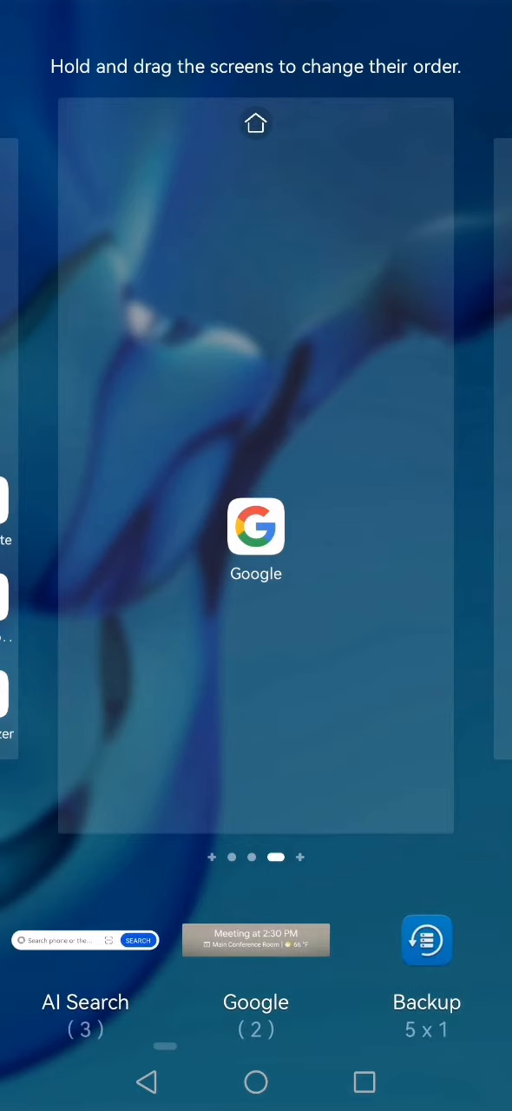